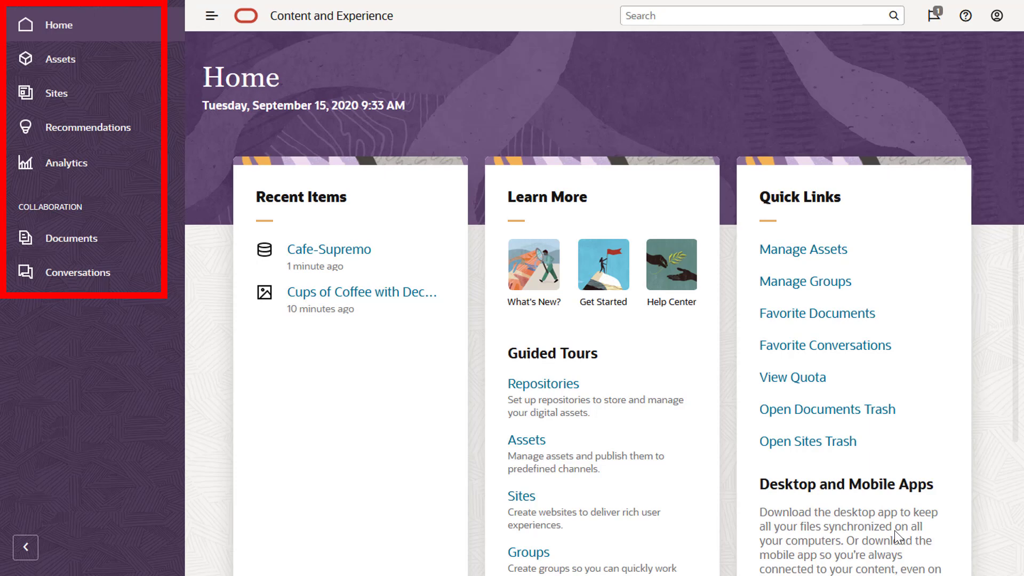
Go to the Assets page showing the Cafe-Supremo repository's digital assets and content items
left_click(59, 59)
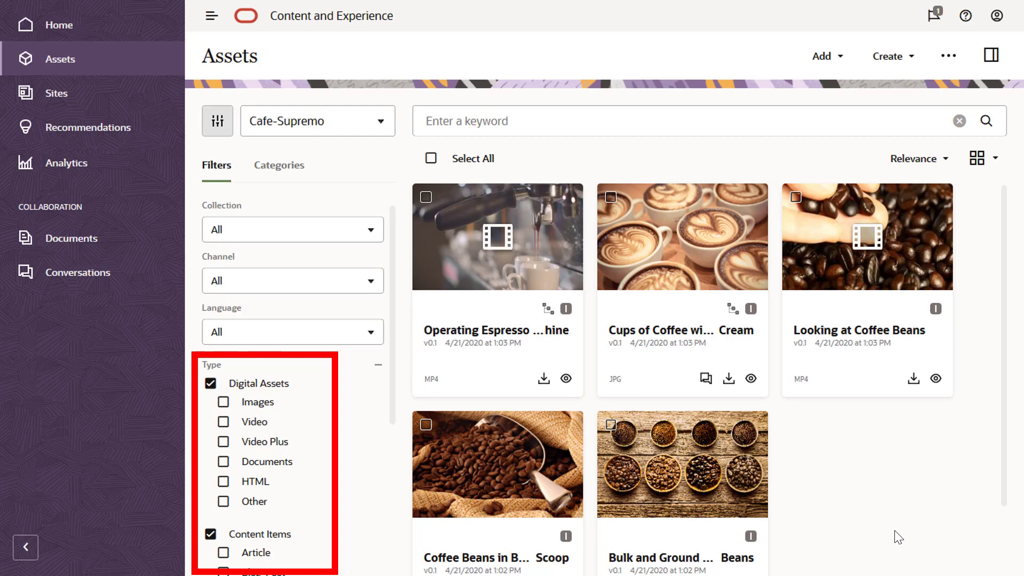
Review the Add options, keep Cafe-Supremo as repository, and select the Operating Espresso Machine video
left_click(824, 56)
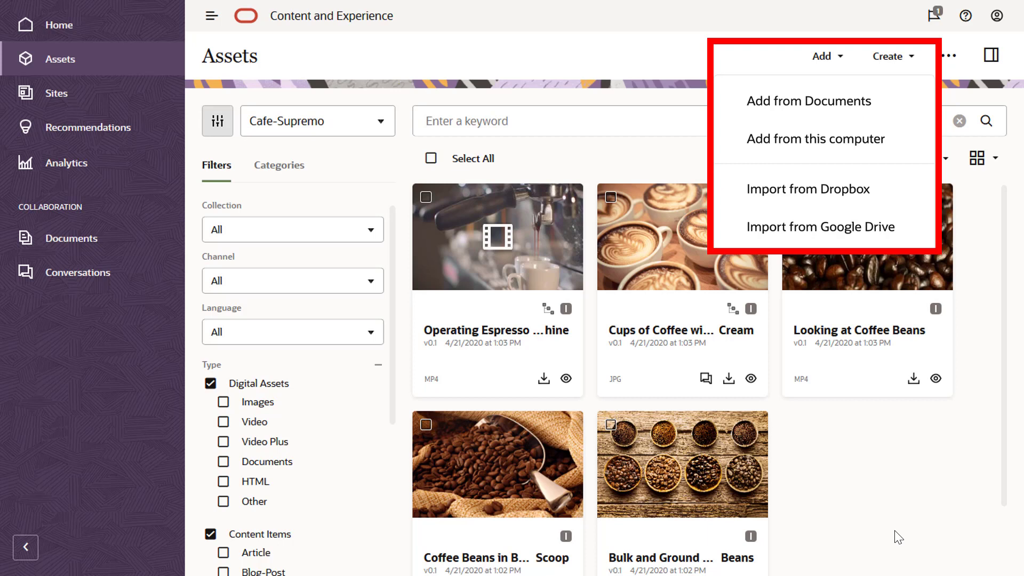
left_click(823, 55)
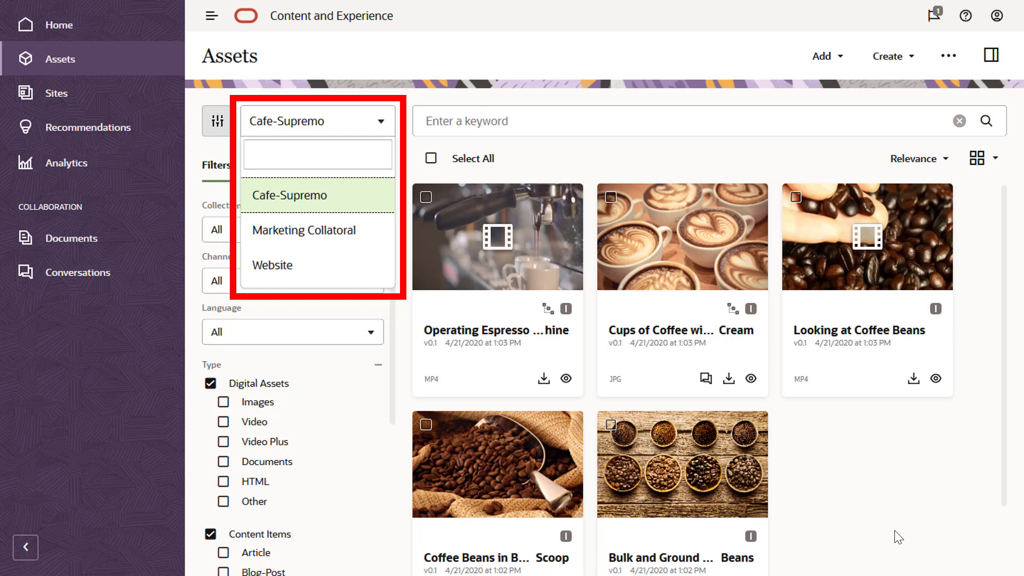
left_click(426, 198)
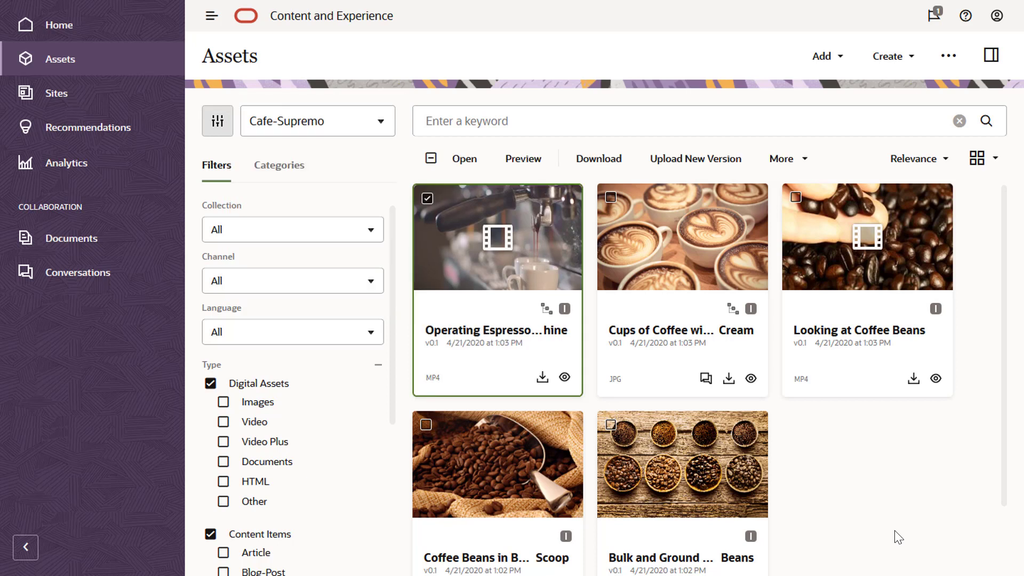
left_click(990, 55)
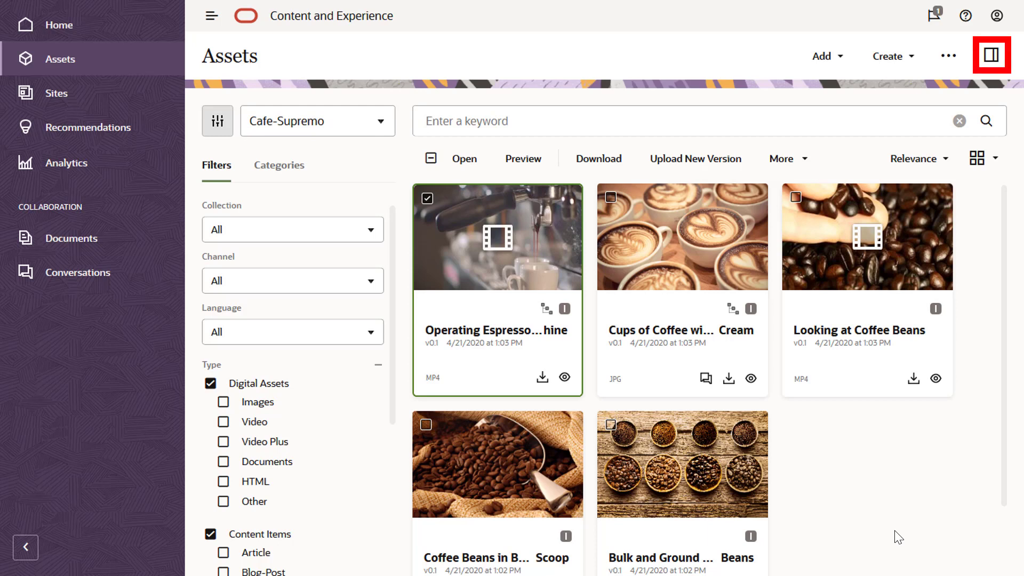
Bring the Bulk and Ground Coffee Beans image into the image editor in crop mode
left_click(990, 55)
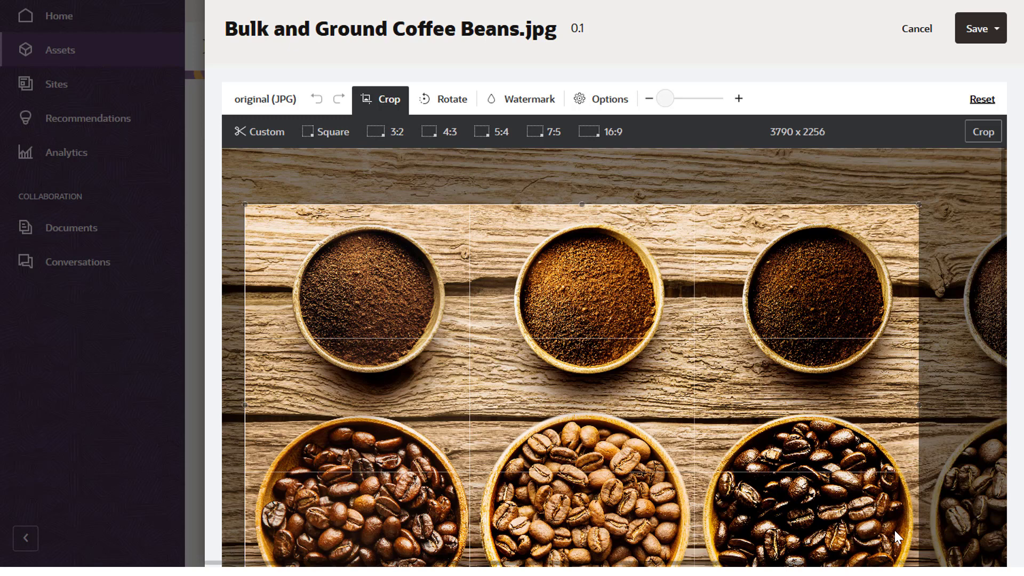
Load Operating Espresso Machine.mp4 into the video editor with its trimming timeline
left_click(979, 28)
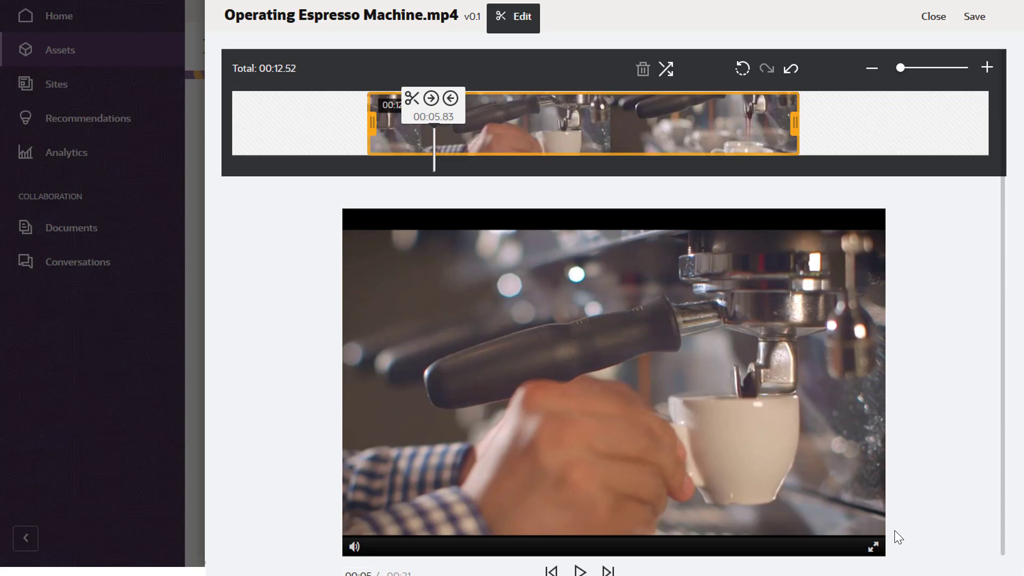
left_click(932, 16)
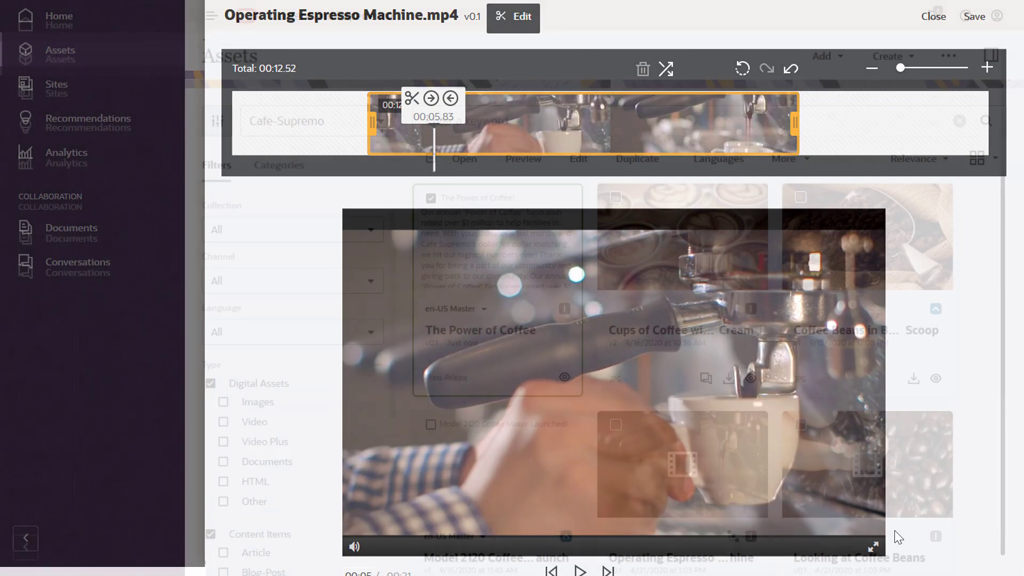
Return to the Cafe-Supremo assets and select the Cups of Coffee with Cream image with its actions shown
left_click(932, 16)
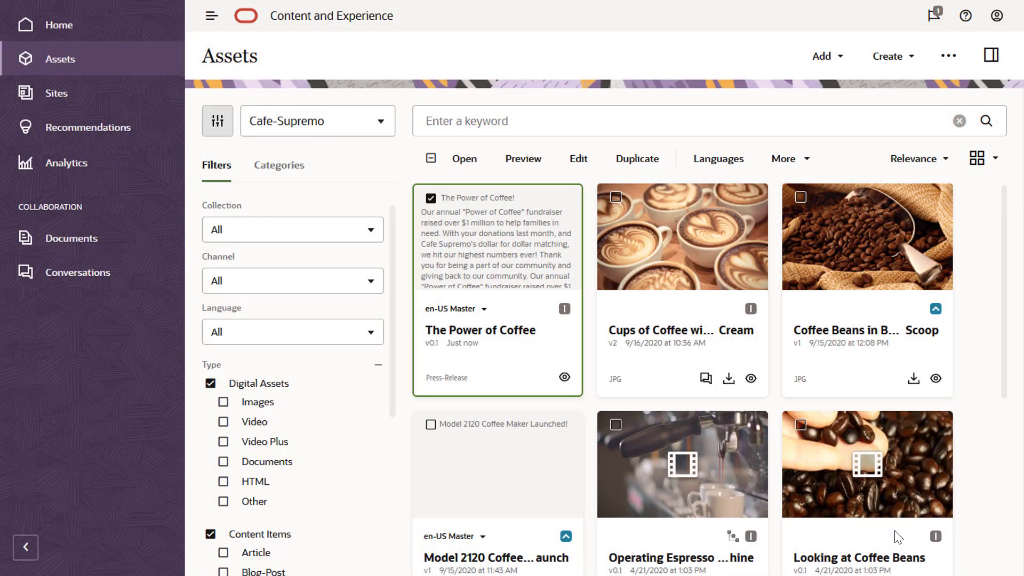
left_click(458, 308)
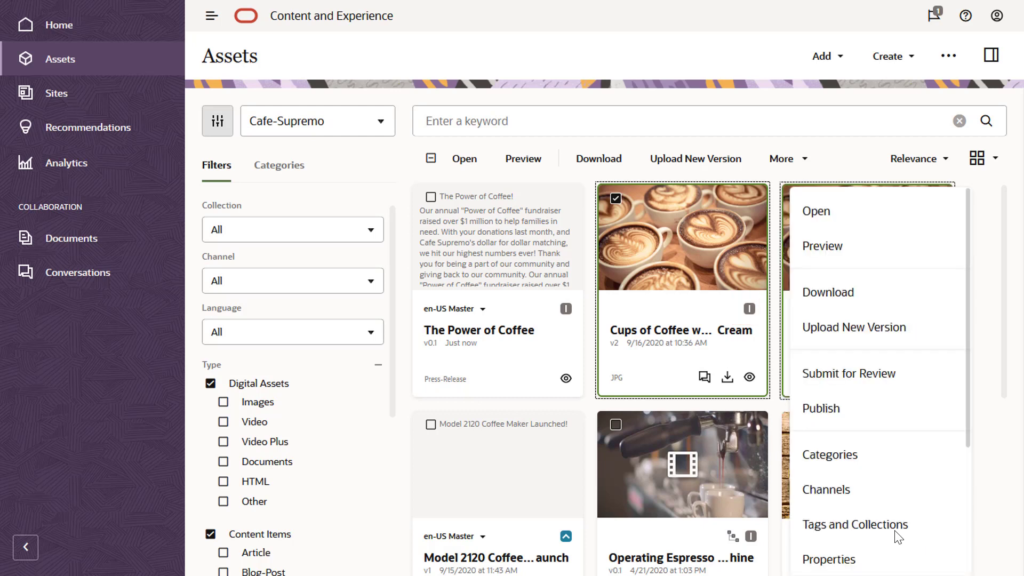
mouse_move(849, 407)
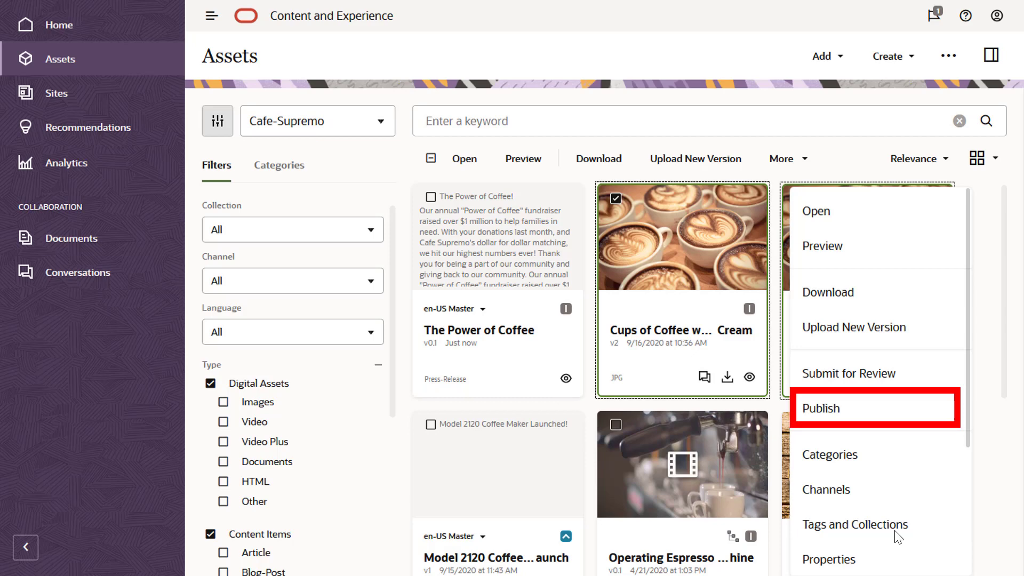
Publish the coffee cups image to the Website channel after reviewing its validation results
left_click(821, 407)
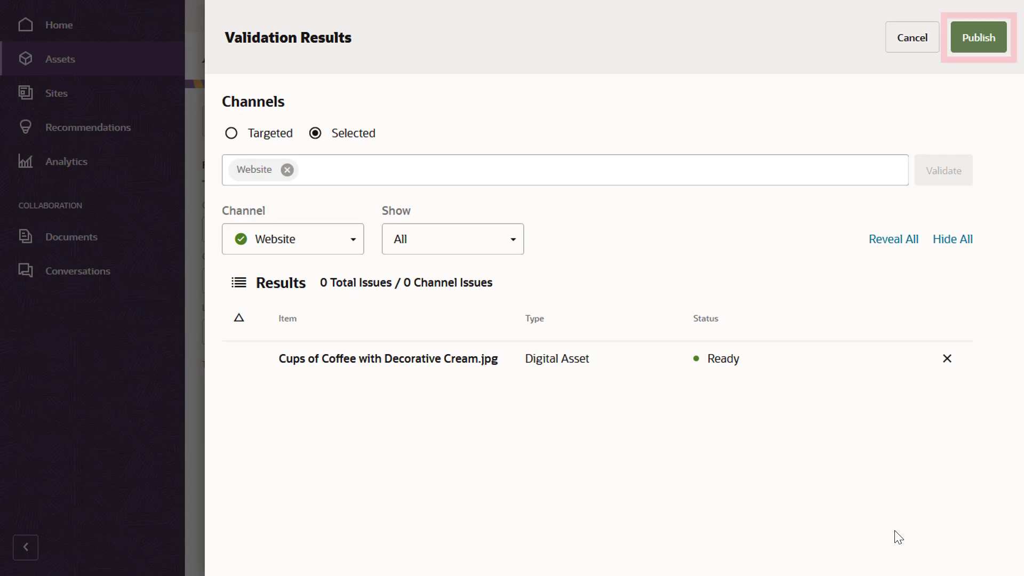
left_click(978, 37)
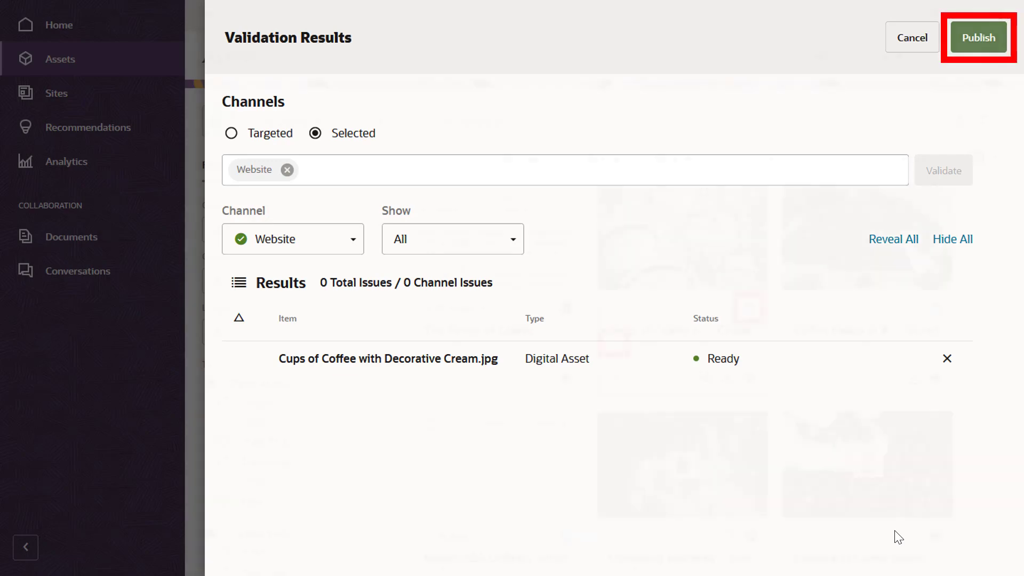
left_click(977, 37)
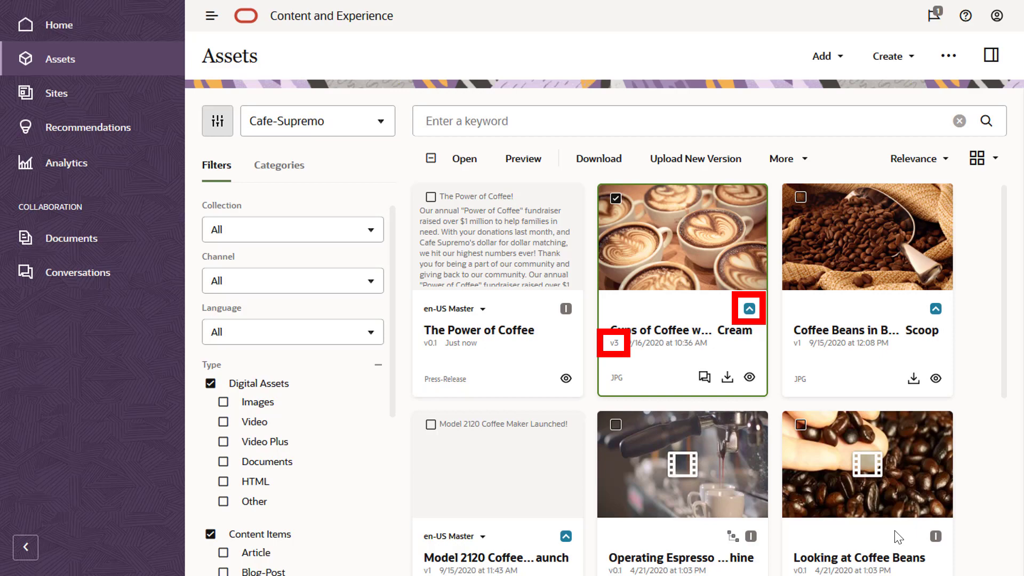